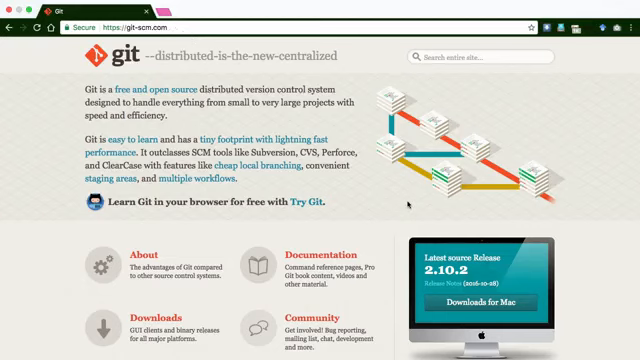
Scroll down the git-scm.com home page past the 2.10.2 download toward Documentation
scroll(down, 3)
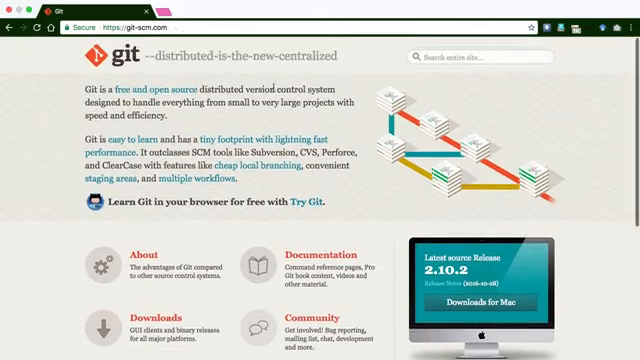
scroll(down, 3)
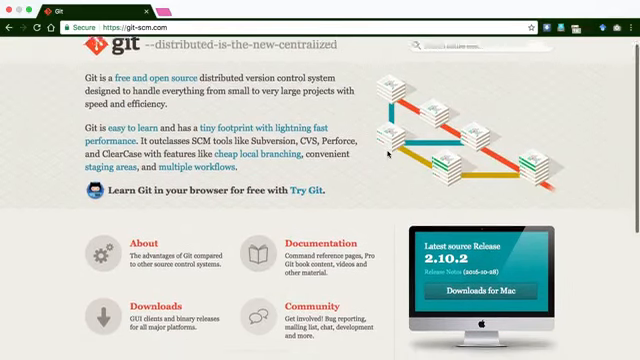
scroll(down, 3)
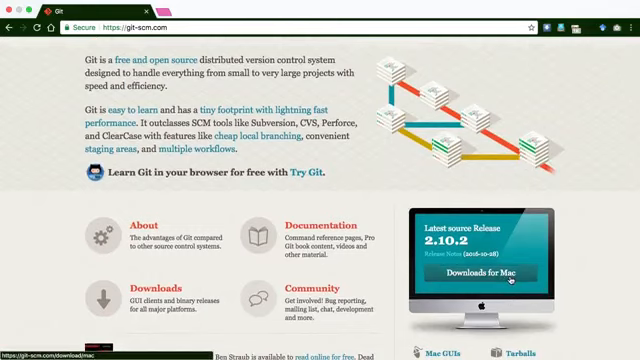
scroll(down, 3)
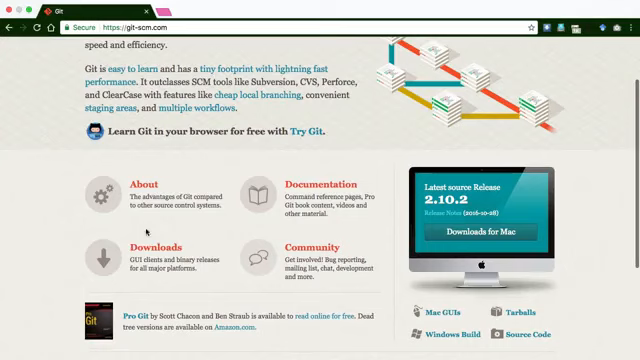
mouse_move(148, 224)
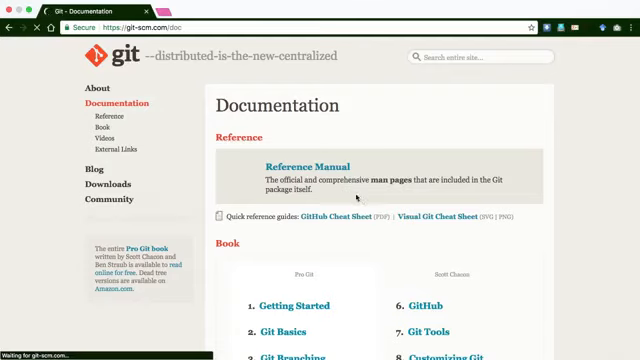
Scroll the Documentation page down to the Book section's 1. Getting Started chapter
scroll(down, 3)
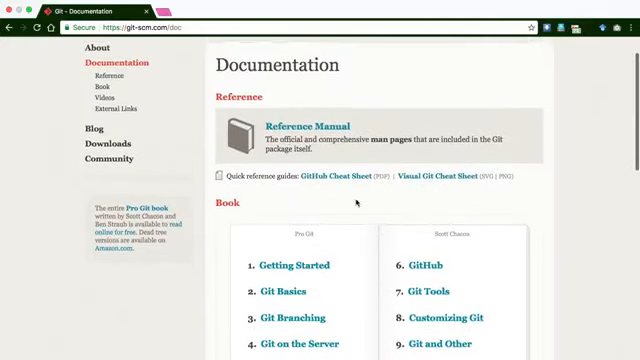
scroll(down, 3)
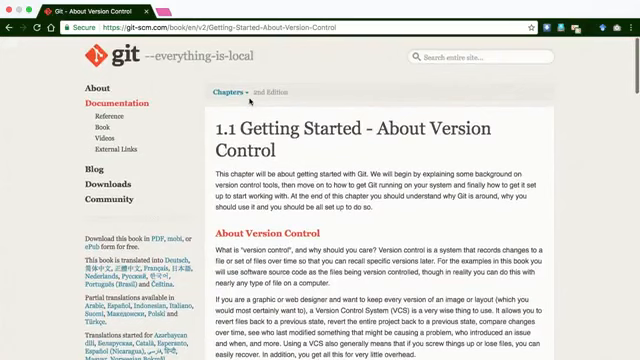
Read the 1.5 Installing Git section covering Linux, Mac, Windows and source installs
click(224, 92)
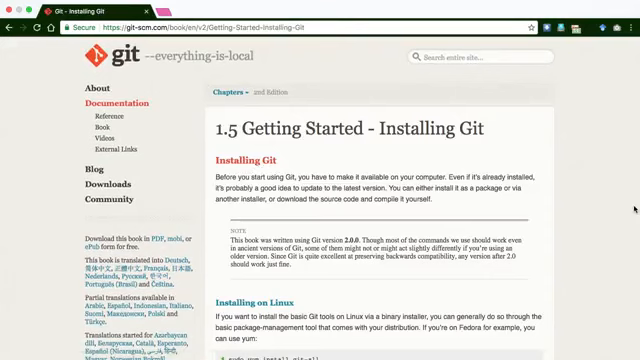
scroll(down, 3)
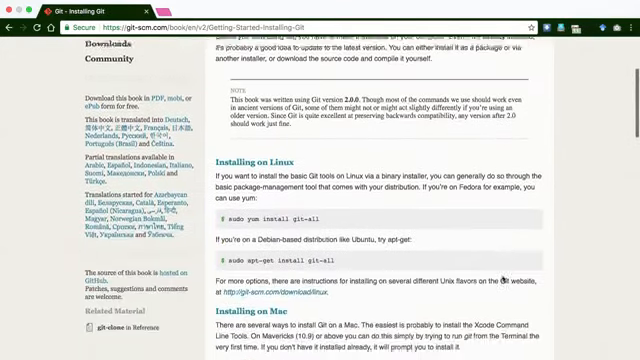
scroll(down, 3)
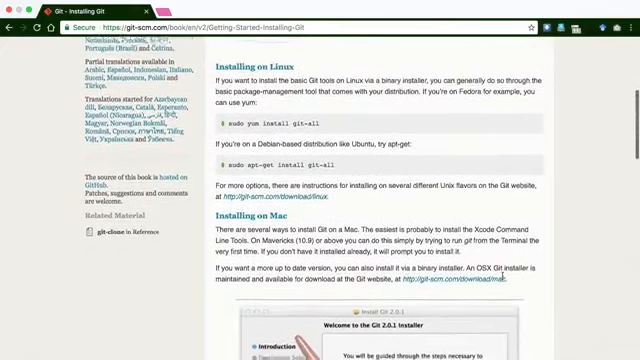
scroll(down, 3)
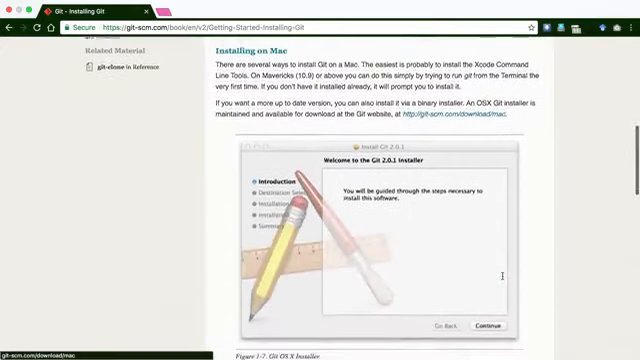
scroll(down, 3)
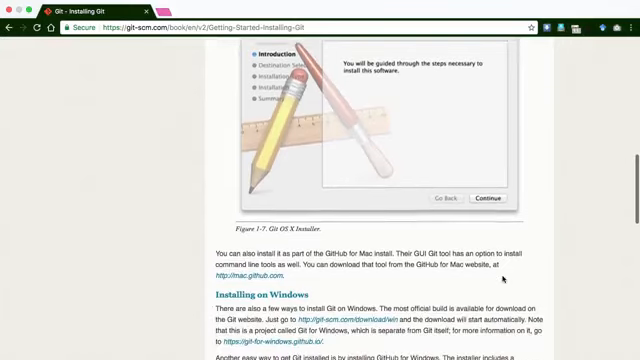
scroll(down, 3)
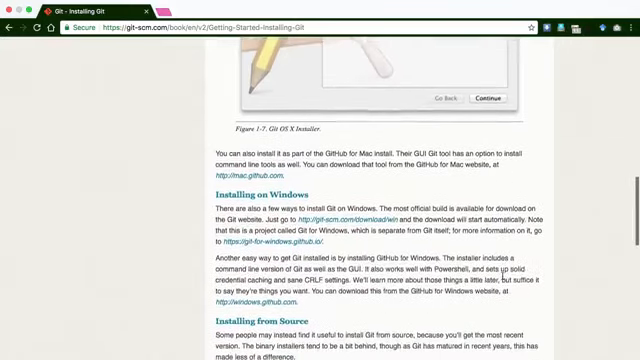
scroll(down, 3)
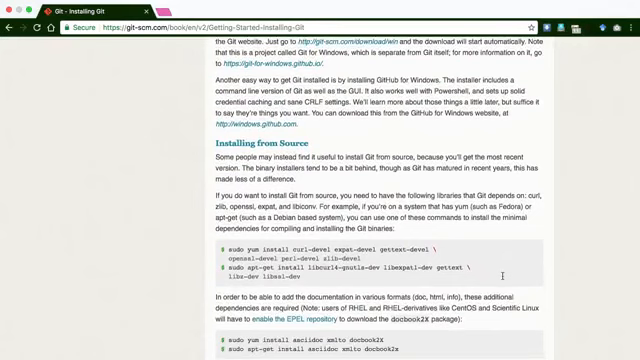
scroll(down, 3)
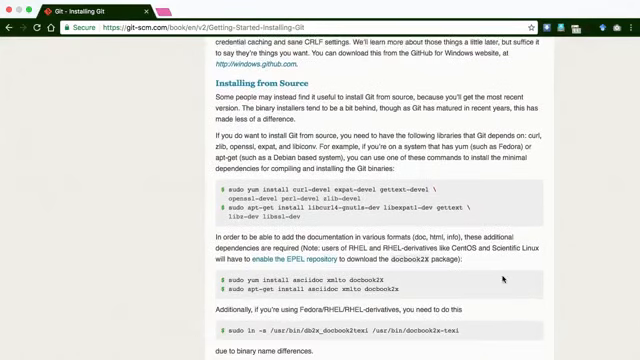
scroll(down, 3)
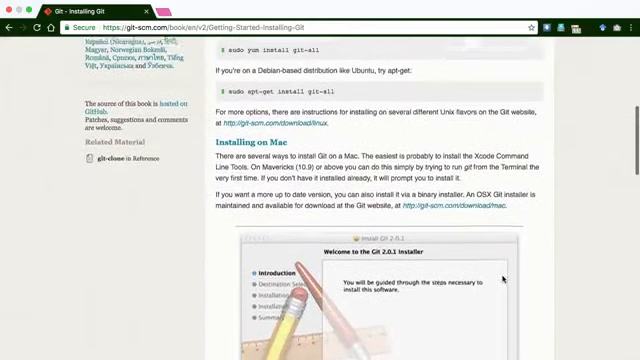
scroll(up, 3)
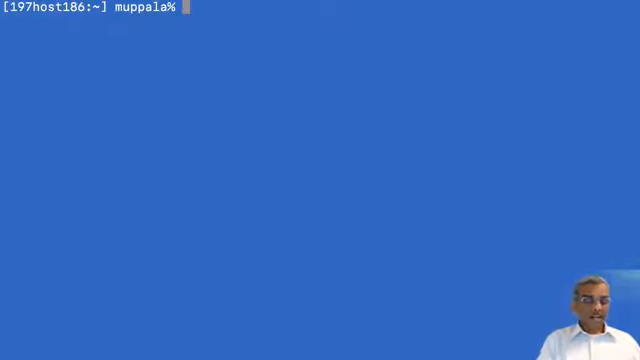
Run git --version to confirm Git 2.9.3 (Apple Git-75) is installed
text(git)
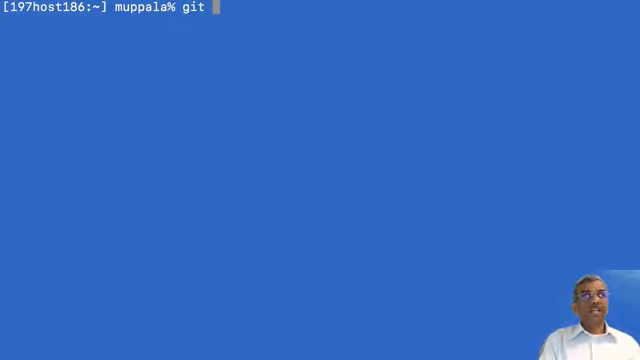
text(--version)
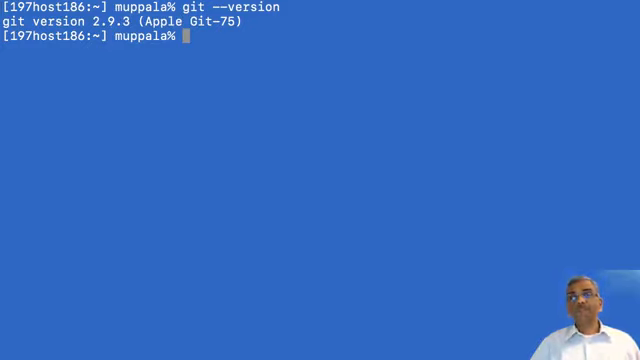
mouse_move(396, 132)
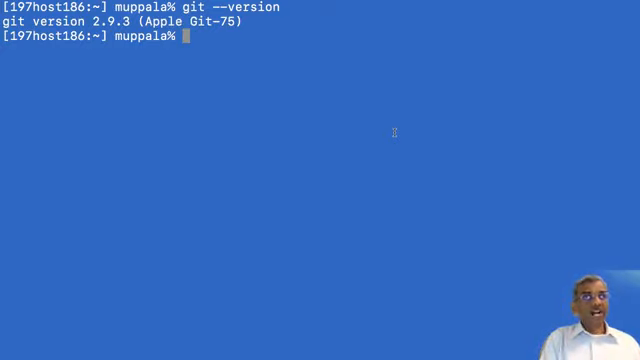
Run git config --global user.name "Jogesh Muppala" to set the global user name
text(git con)
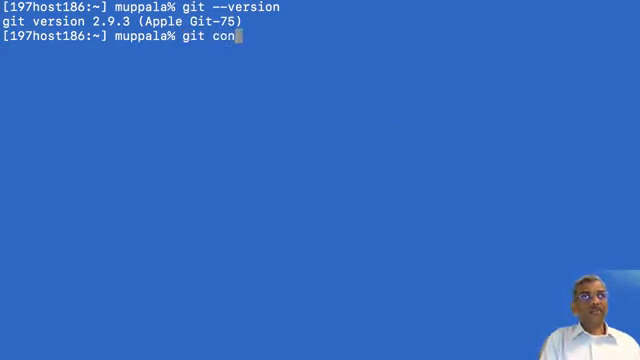
text(fig --gl)
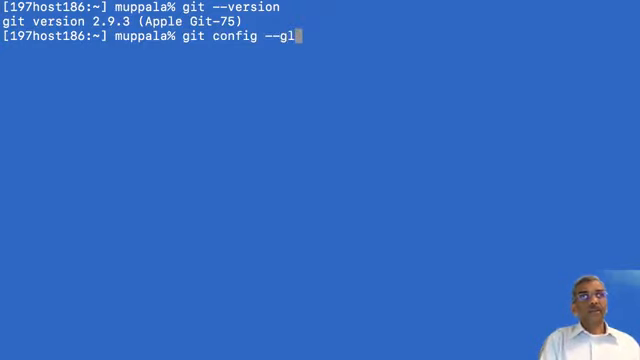
text(ob)
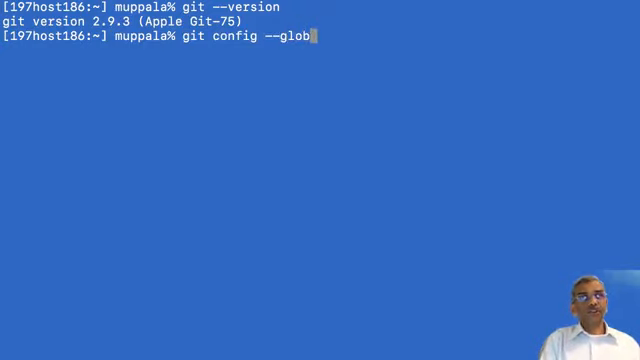
text(al user.)
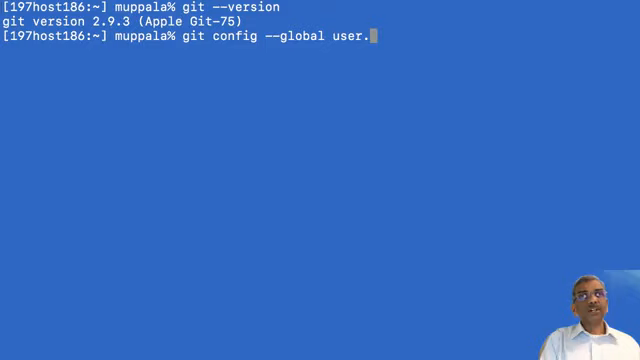
text(name ")
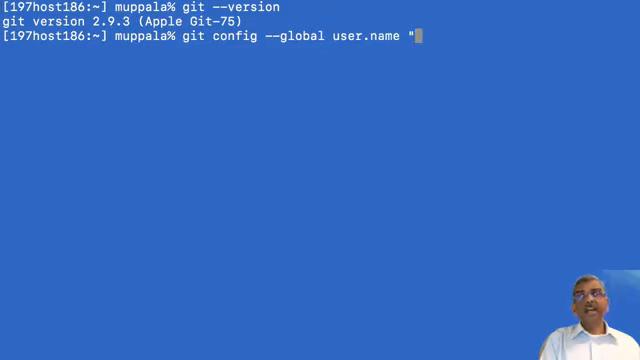
text(Jos)
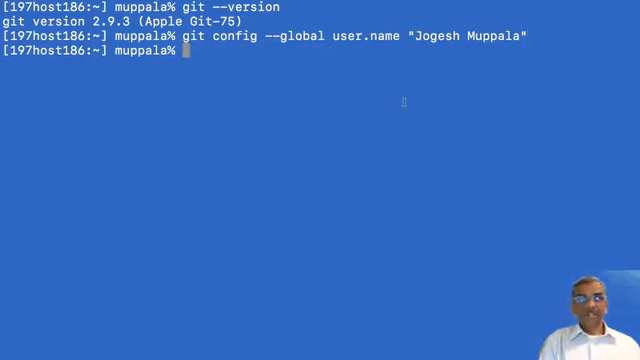
Run git config --global user.email with the jmu... address to set the global email
text(git)
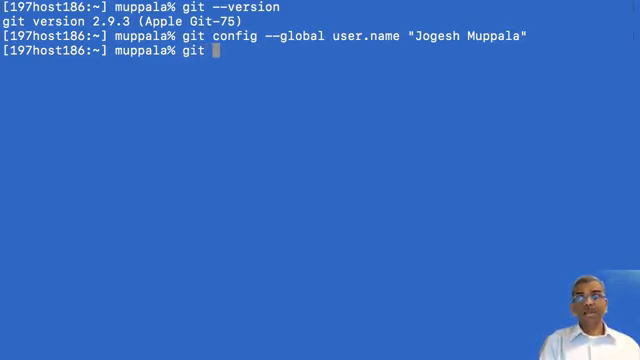
text(config --)
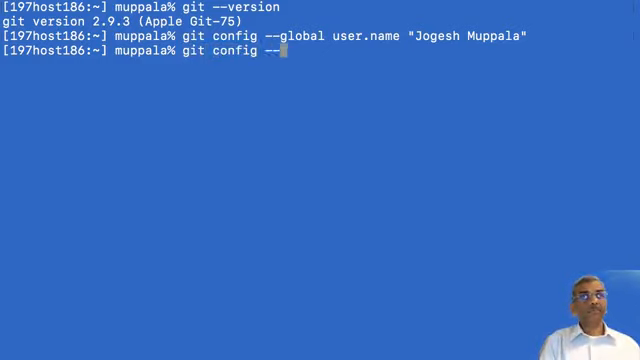
text(global u)
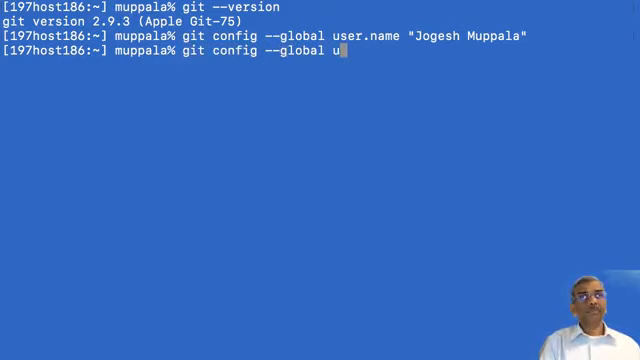
text(ser.email)
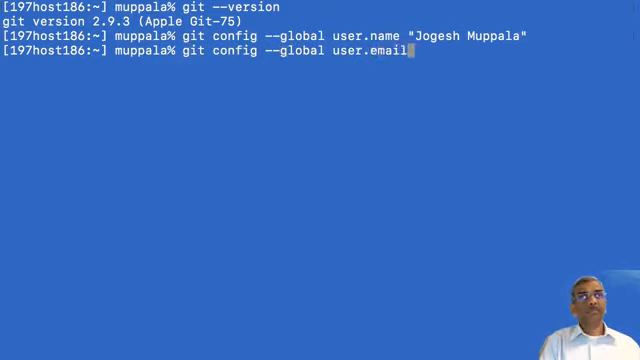
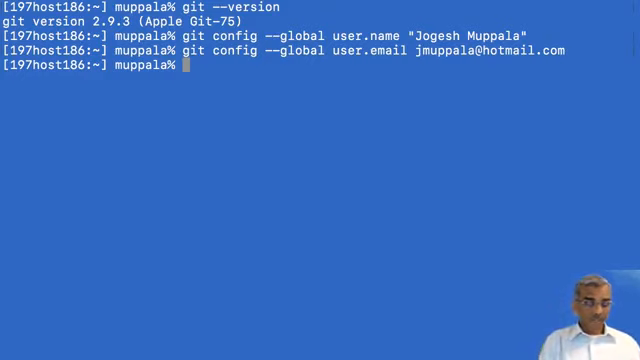
Start entering git config --list to display the Git configuration
text(git)
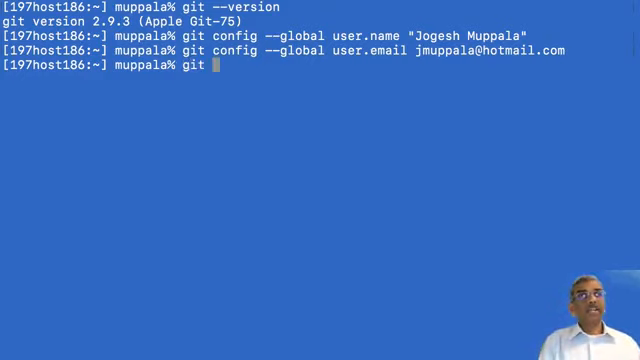
text(config --l)
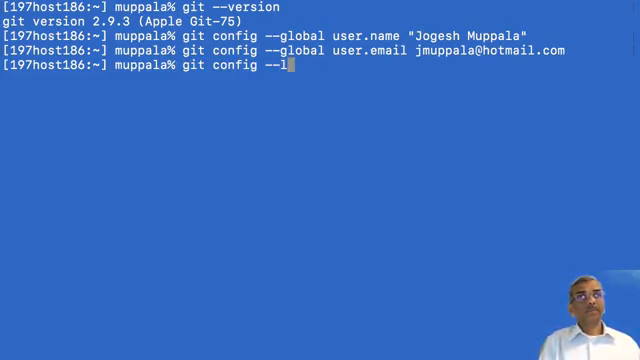